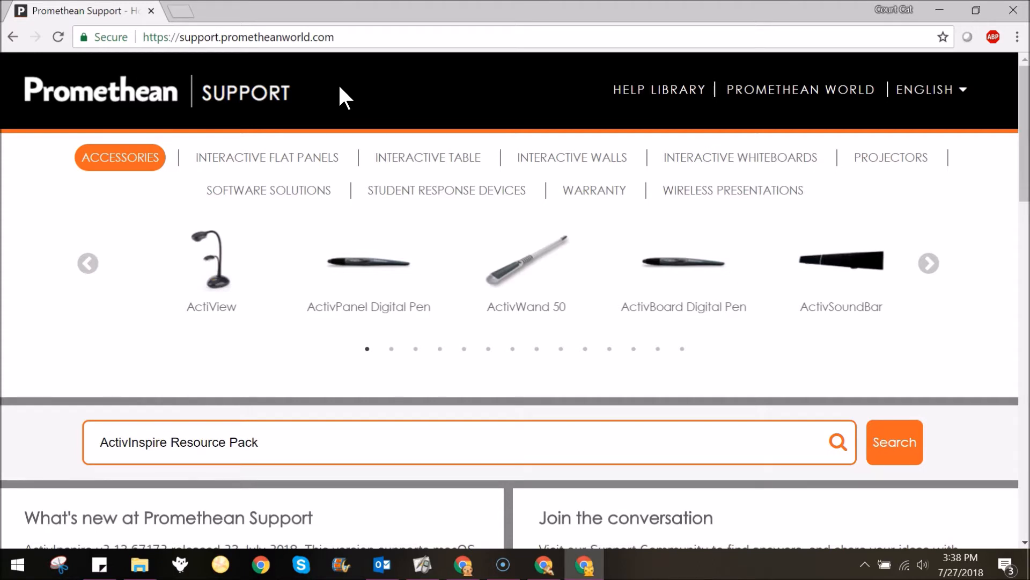
pyautogui.moveTo(230, 62)
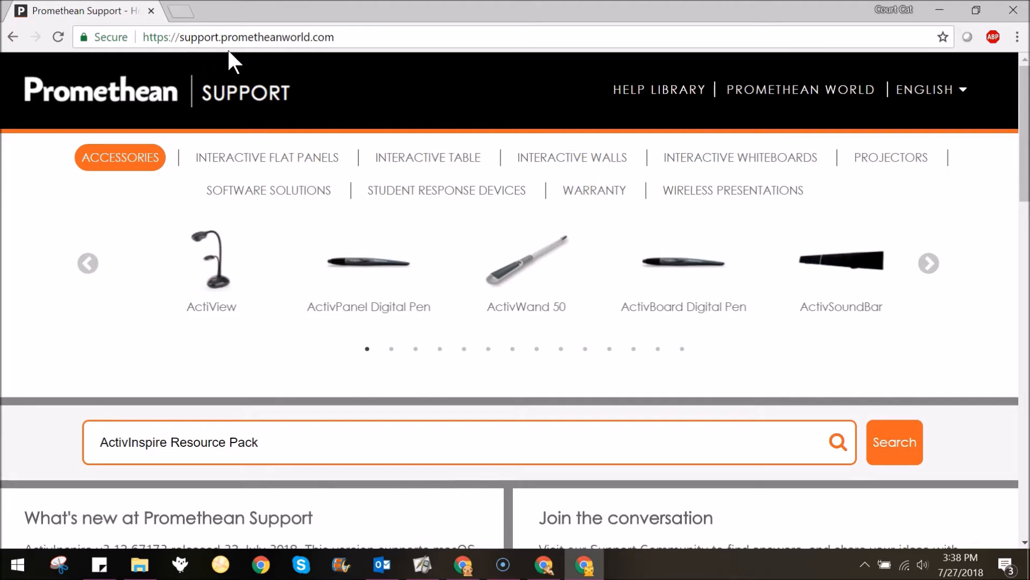
pyautogui.moveTo(340, 72)
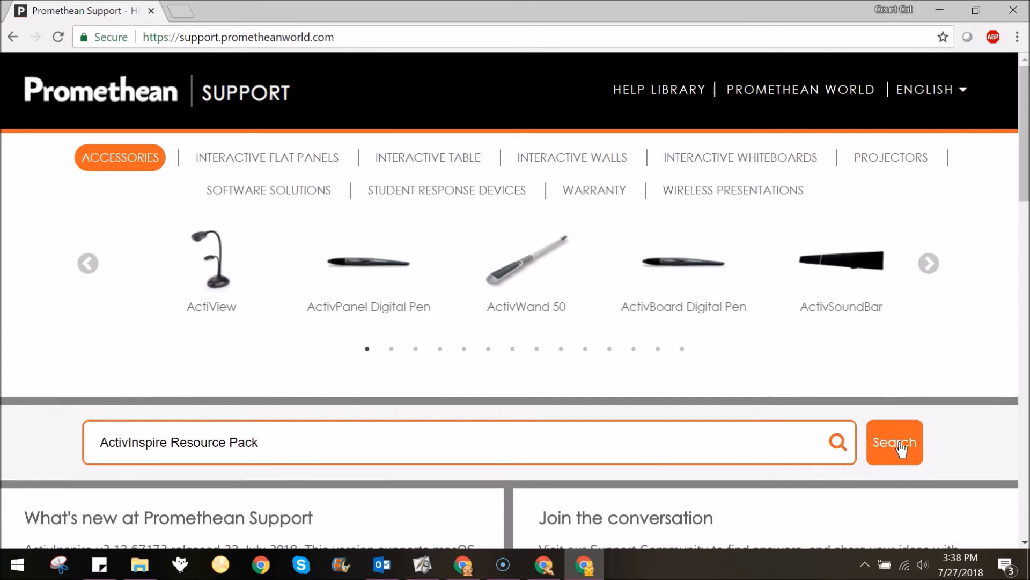
# Run the Promethean Support search for 'ActivInspire Resource Pack'.
pyautogui.click(895, 442)
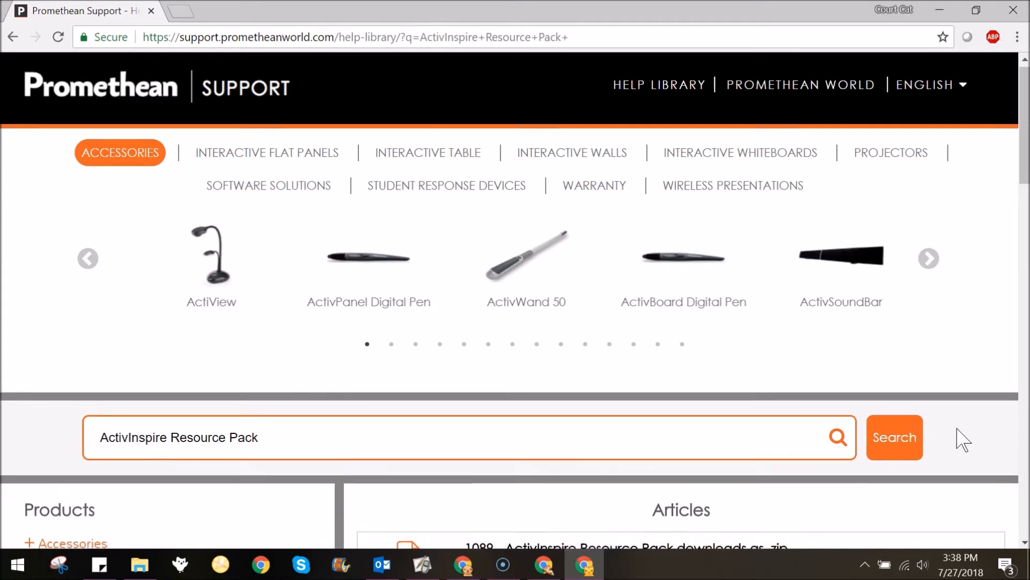
# Scroll down to article 1052 on downloading ActivInspire and importing the Resource Pack.
pyautogui.scroll(-3)
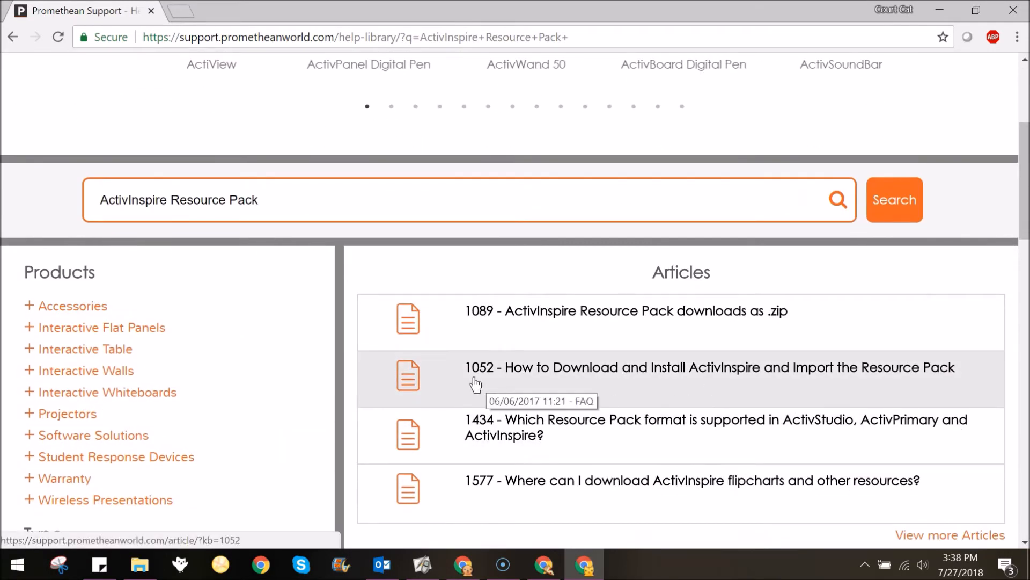
pyautogui.moveTo(566, 382)
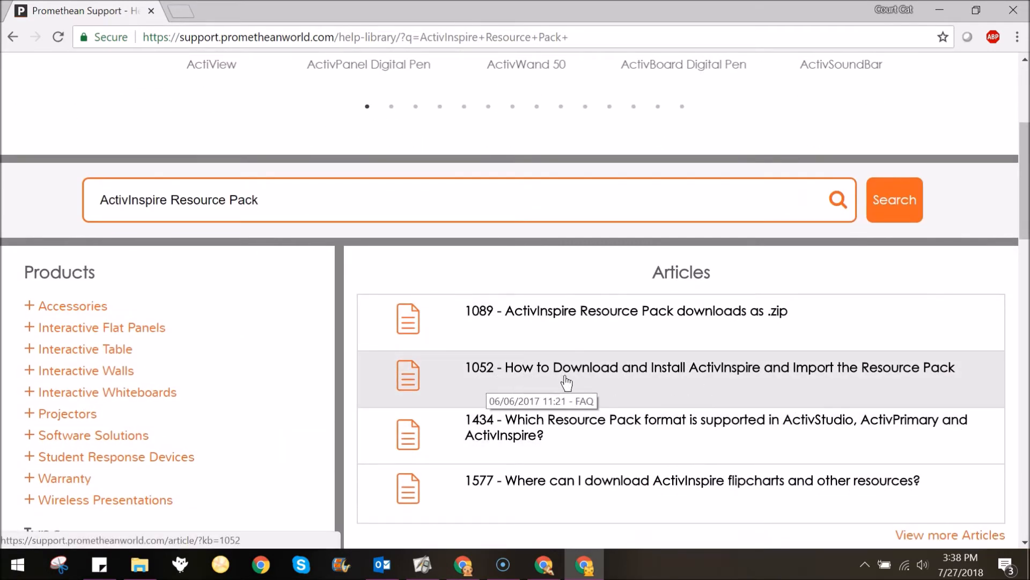
pyautogui.moveTo(761, 384)
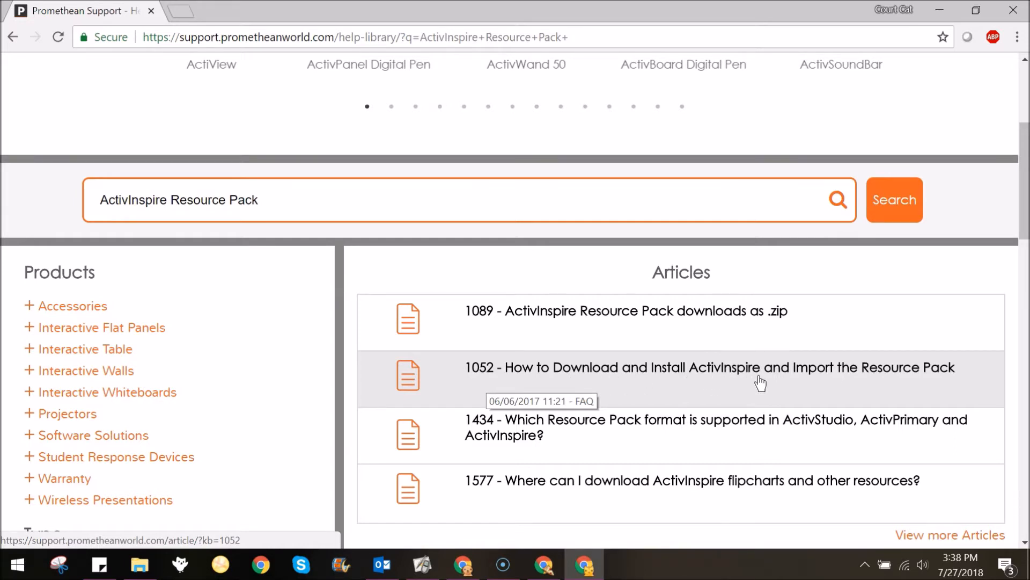
pyautogui.moveTo(831, 379)
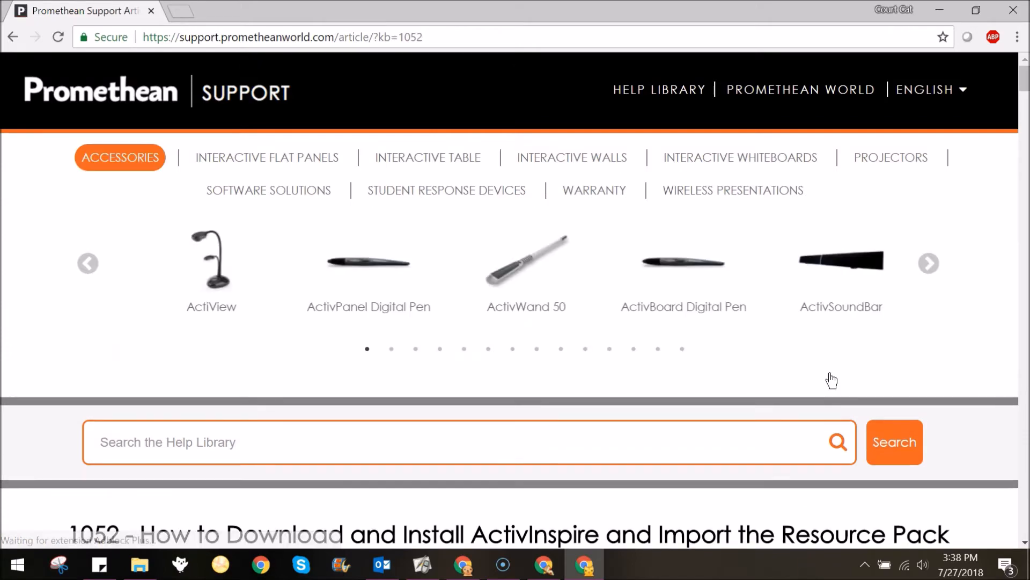
# Download the free ActivInspire Resource Pack from article 1052's Download section.
pyautogui.scroll(-3)
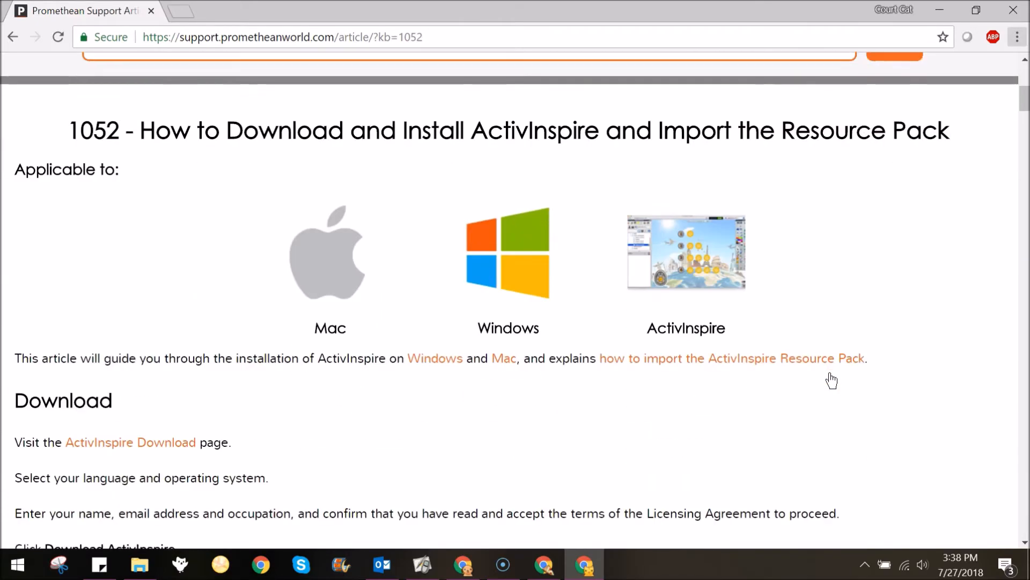
pyautogui.scroll(-3)
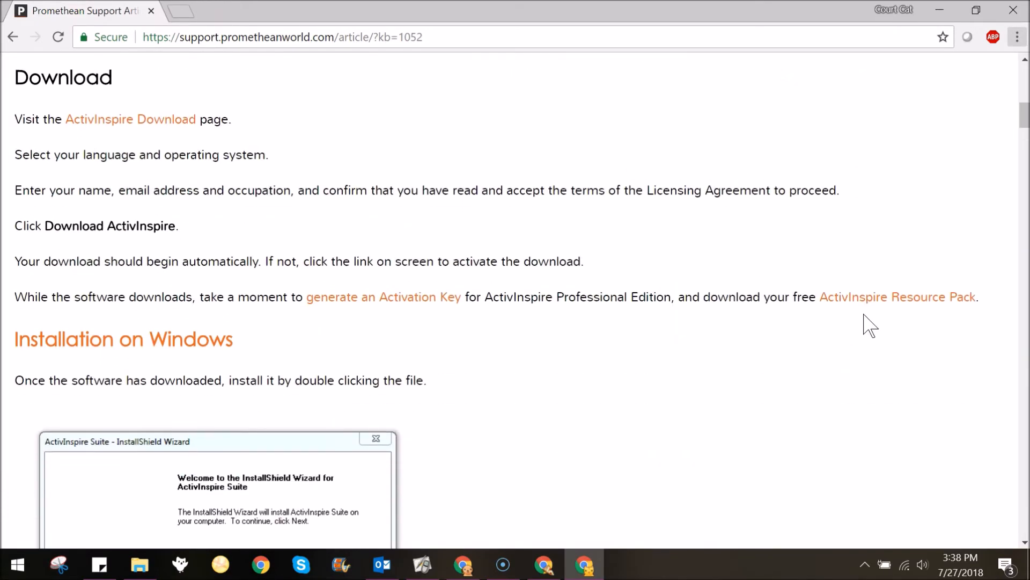
pyautogui.moveTo(916, 312)
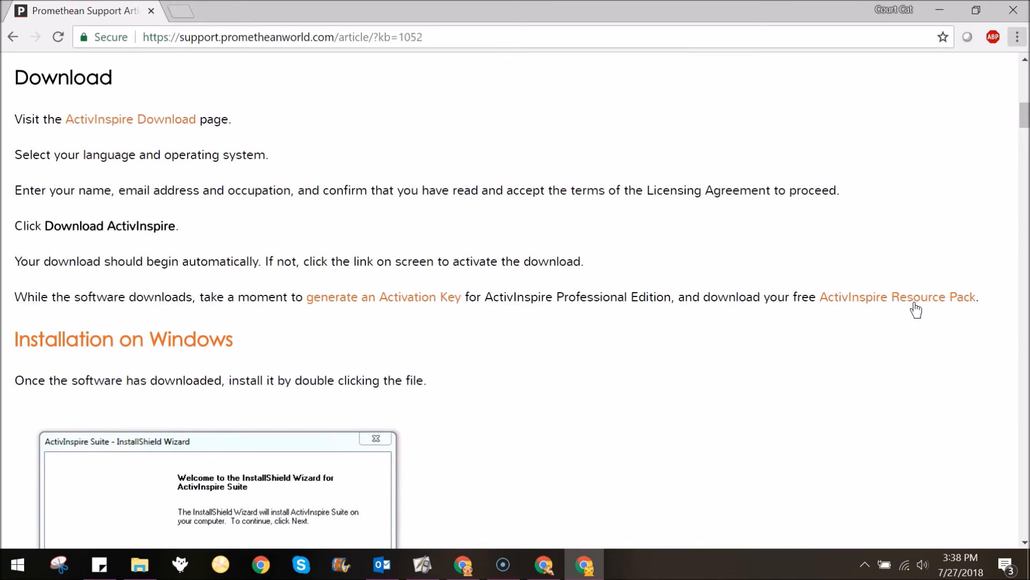
pyautogui.click(914, 298)
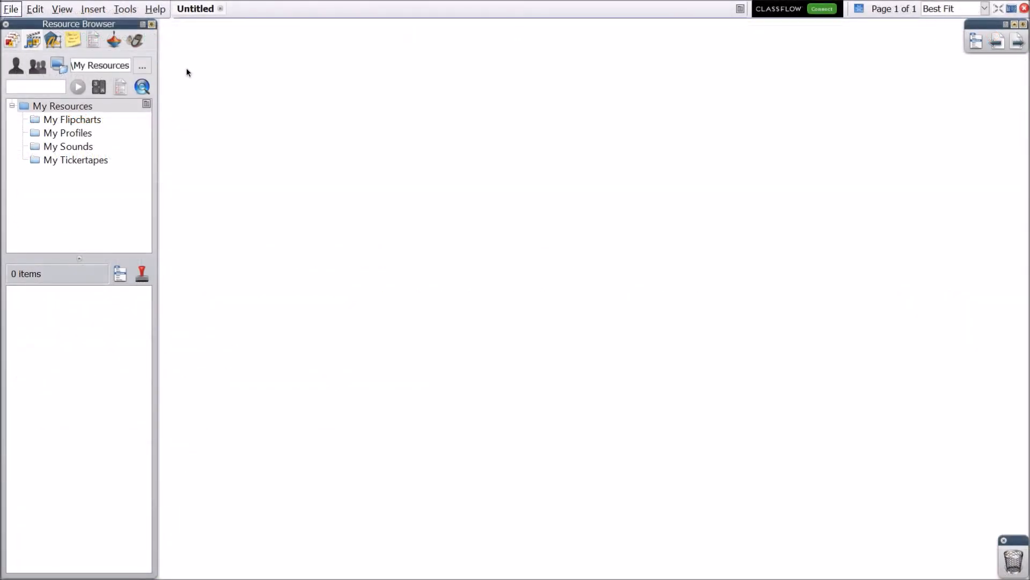
# Start File > Import > Resource Pack To Shared Resources with ActivInspire_main_res_v1.1_ENU.
pyautogui.click(11, 9)
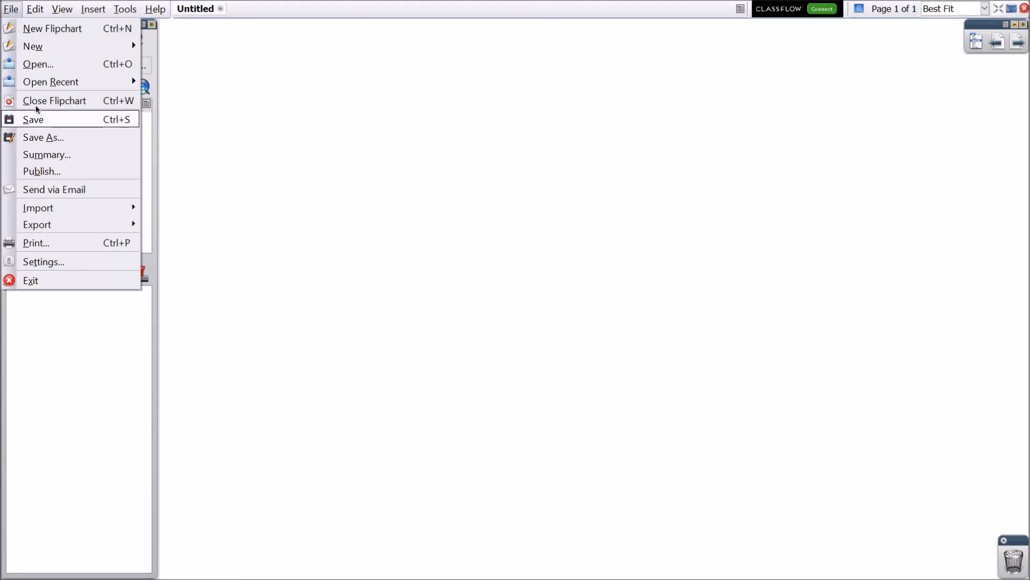
pyautogui.moveTo(37, 207)
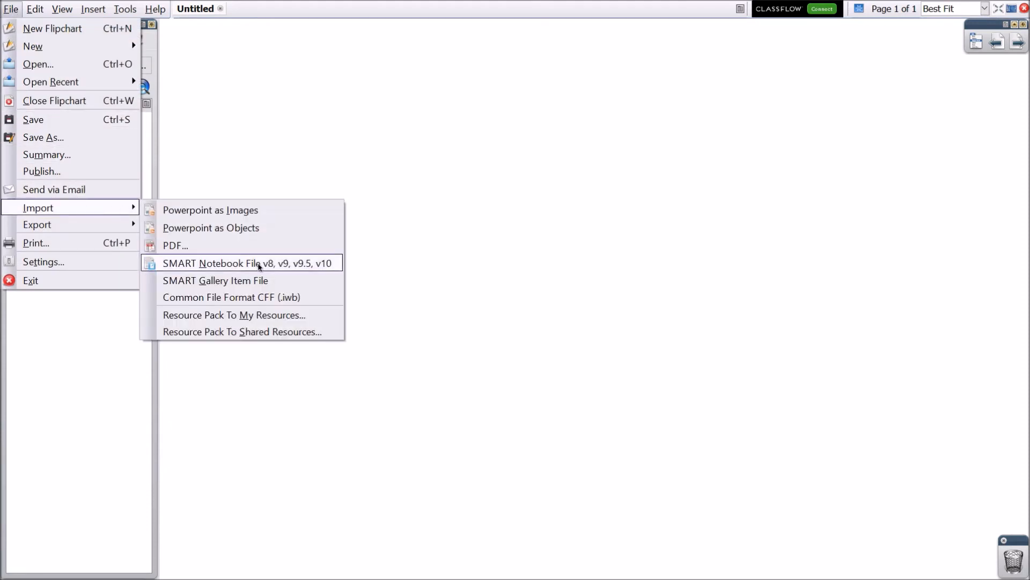
pyautogui.moveTo(332, 337)
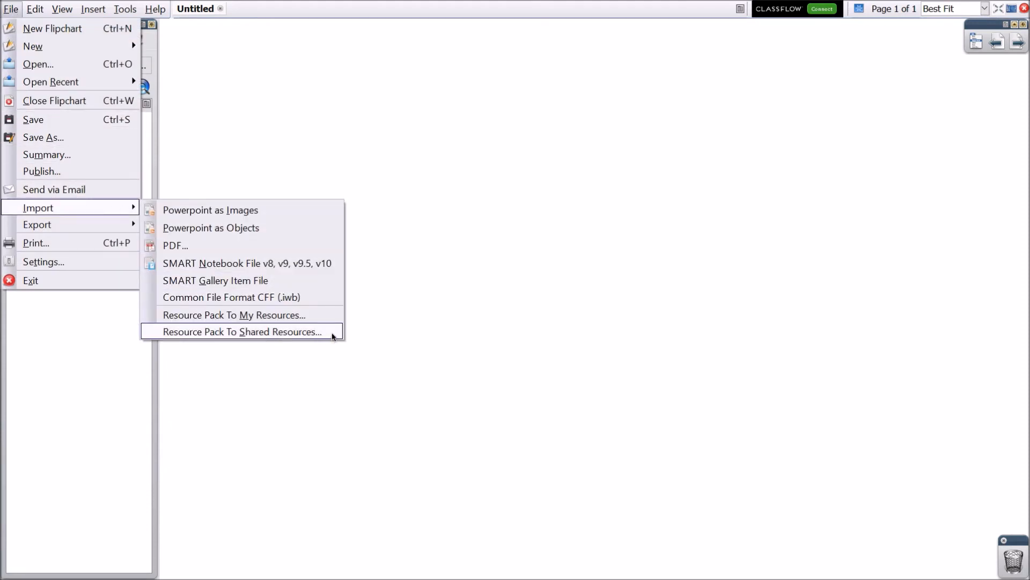
pyautogui.click(239, 331)
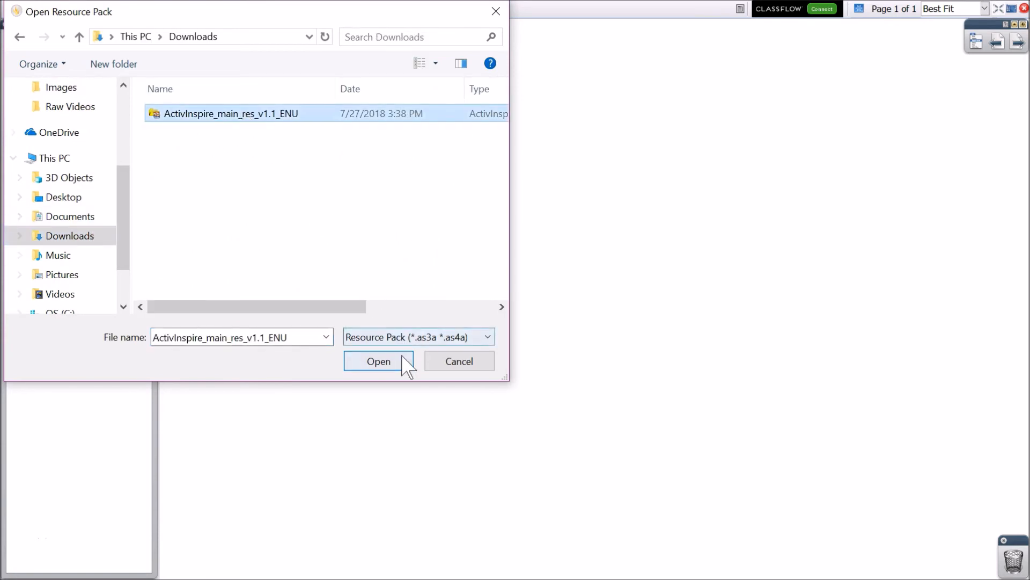
# Import ActivInspire_main_res_v1.1_ENU and dismiss the library indexing notice when finished.
pyautogui.click(379, 361)
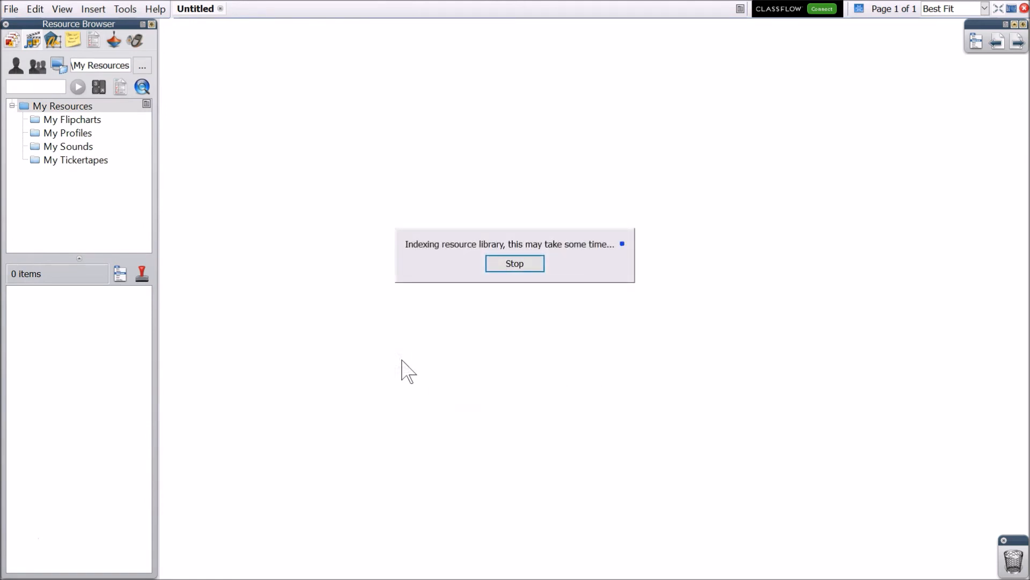
pyautogui.click(514, 264)
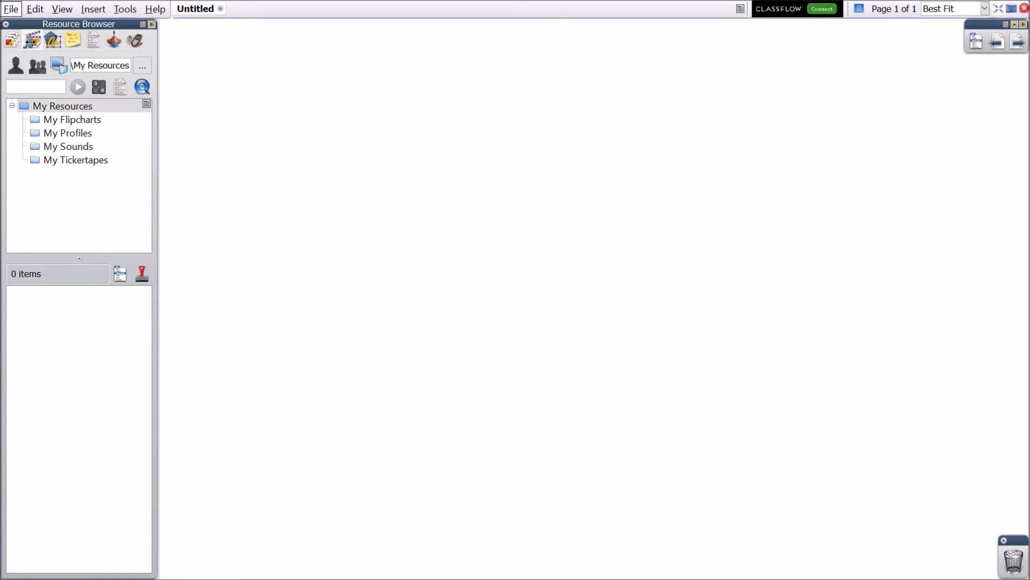
pyautogui.moveTo(39, 72)
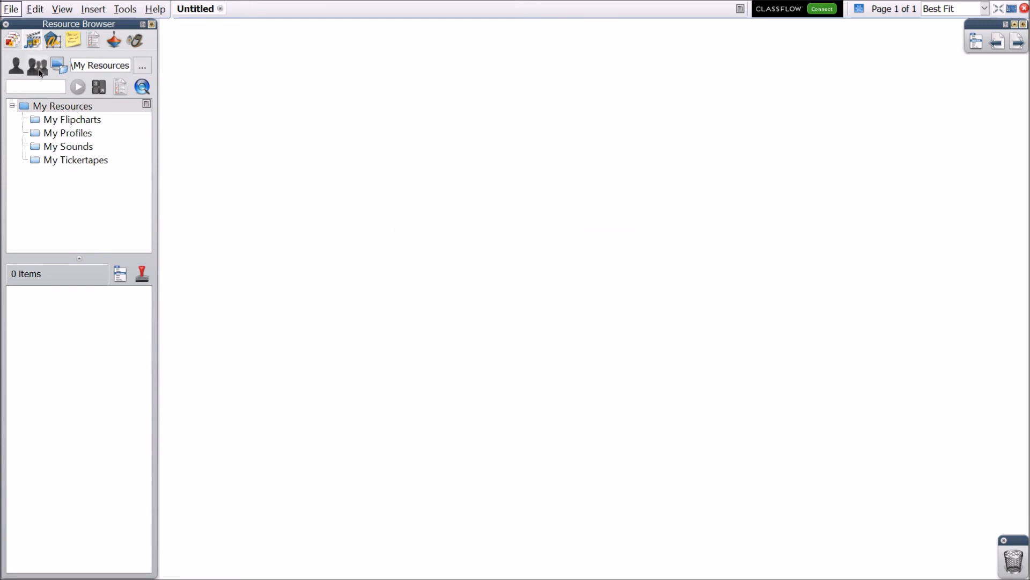
# View Shared Resources, expand Subjects to Art, Biology and Chemistry, and open View.
pyautogui.click(37, 64)
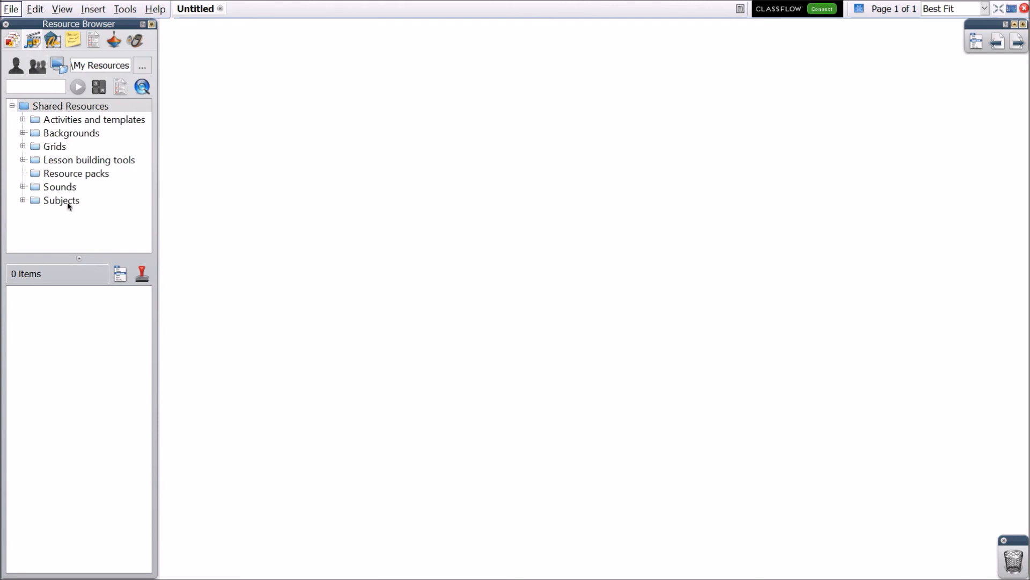
pyautogui.click(60, 200)
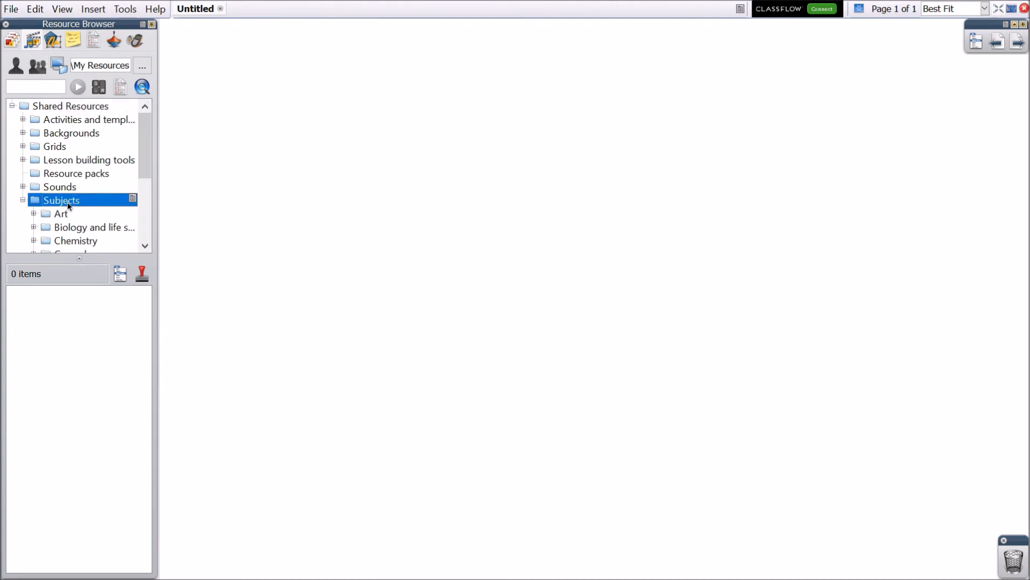
pyautogui.click(62, 8)
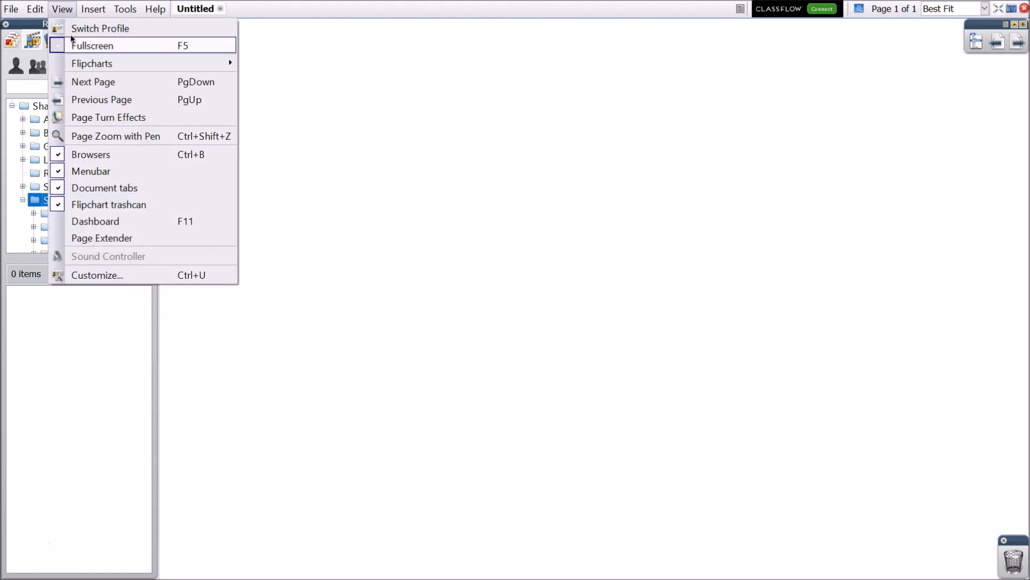